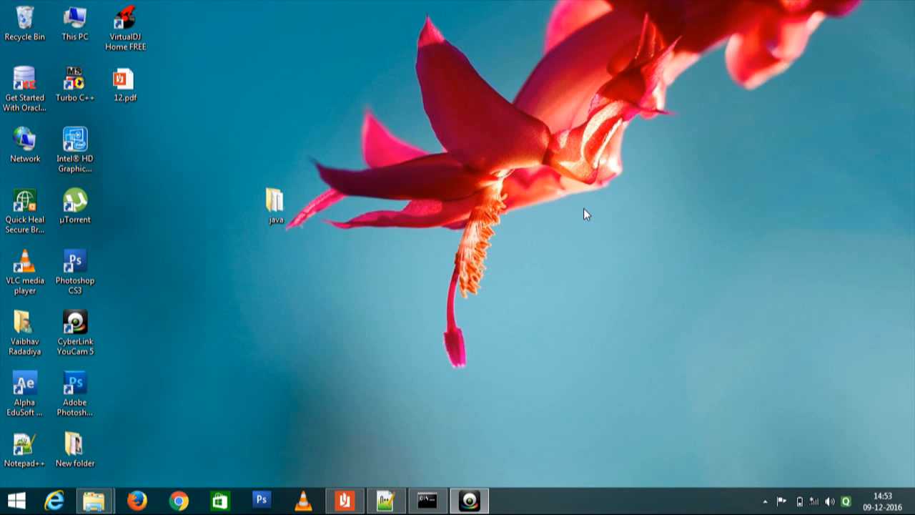
mouse_move(350, 83)
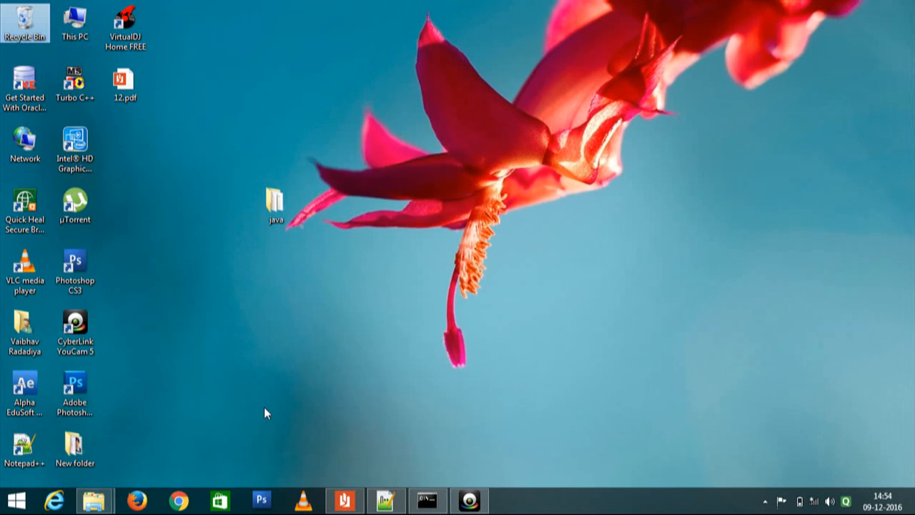
- In the empty a.java file, declare the class Unicode
left_click(387, 499)
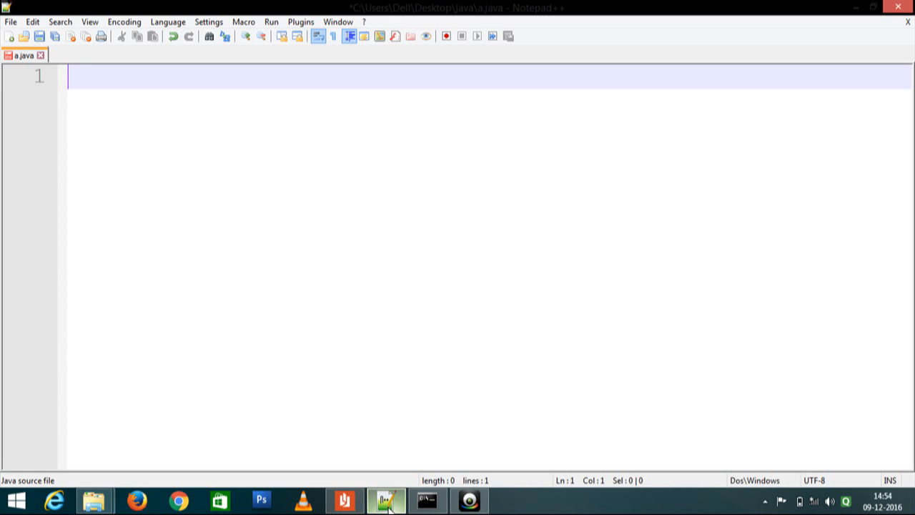
type("cl")
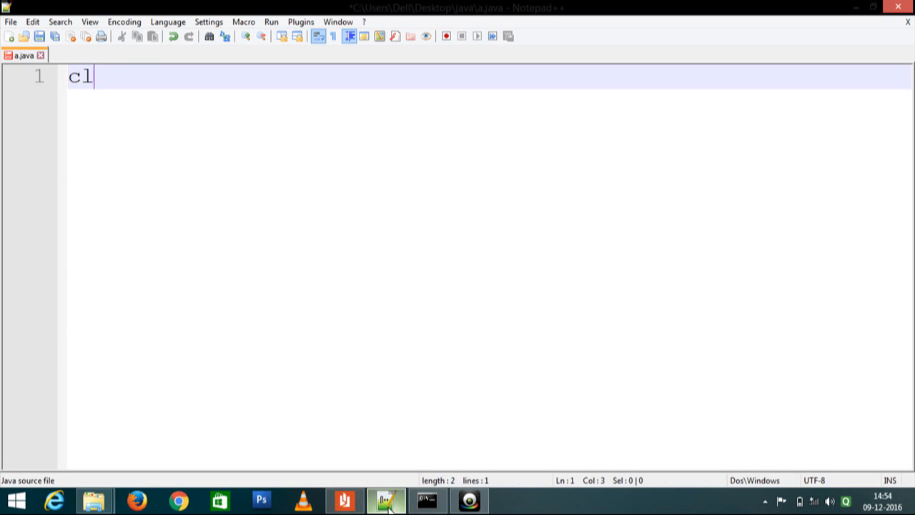
type("ass")
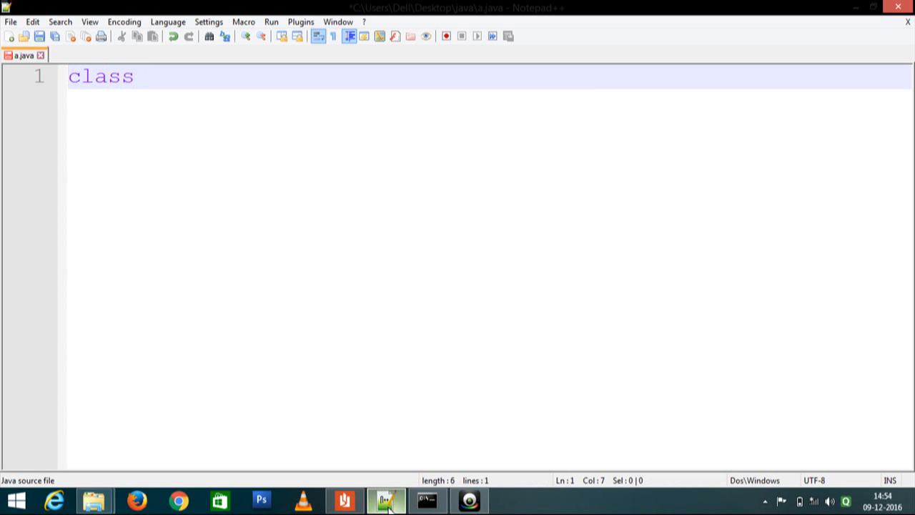
type("UnicodeClassMap}")
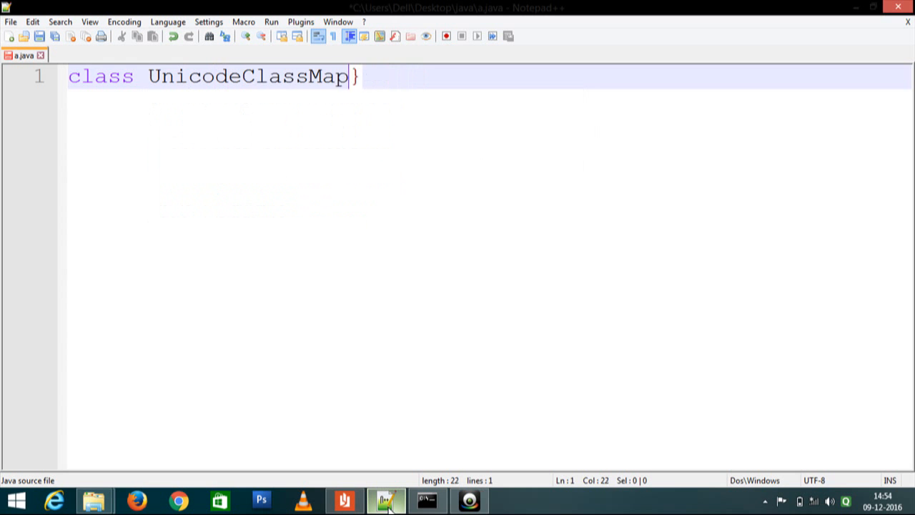
key("BackSpace")
type("{")
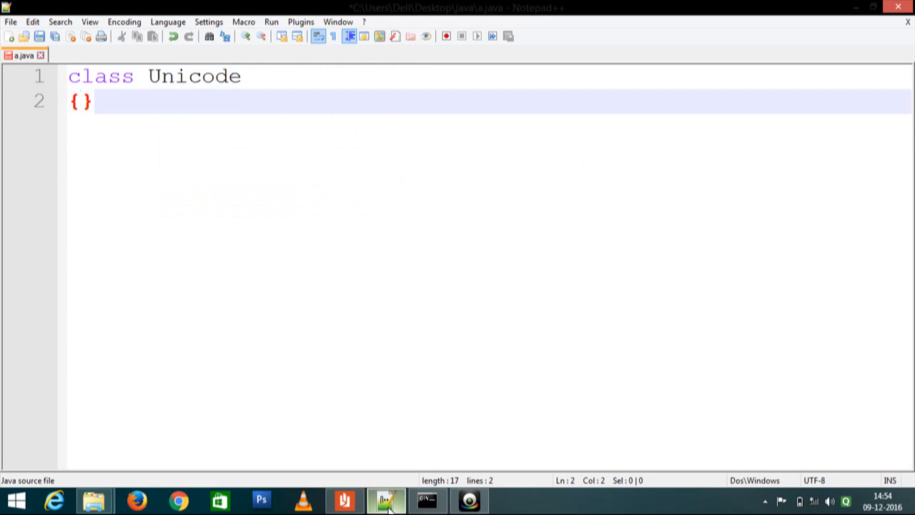
- Add an empty public static void main(String[] s) method inside the class
type("p")
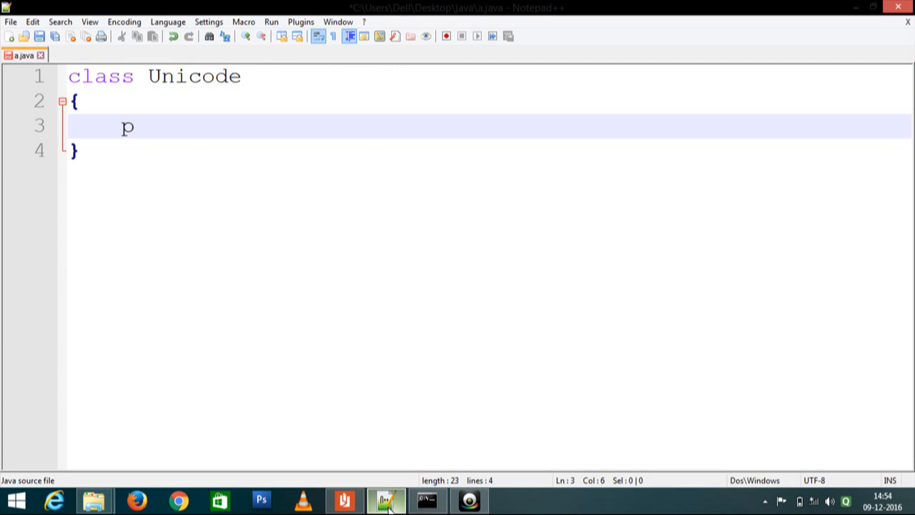
type("ub")
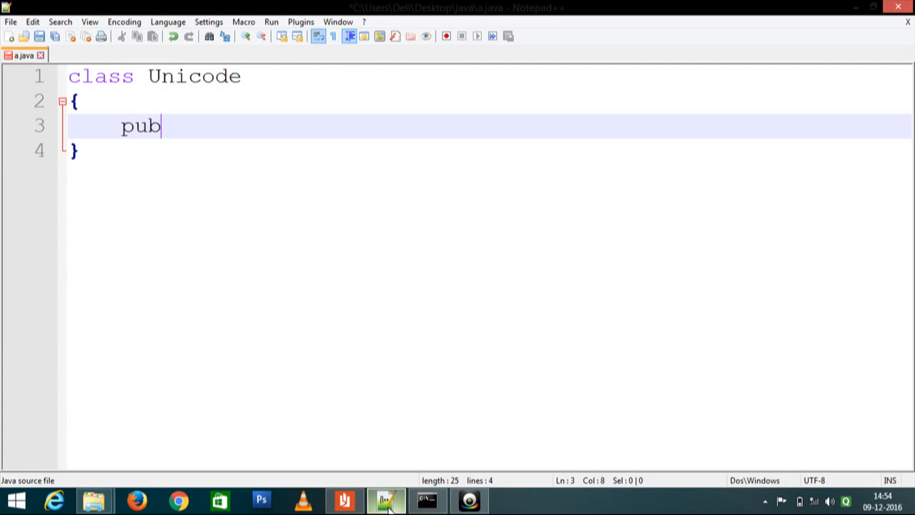
type("li")
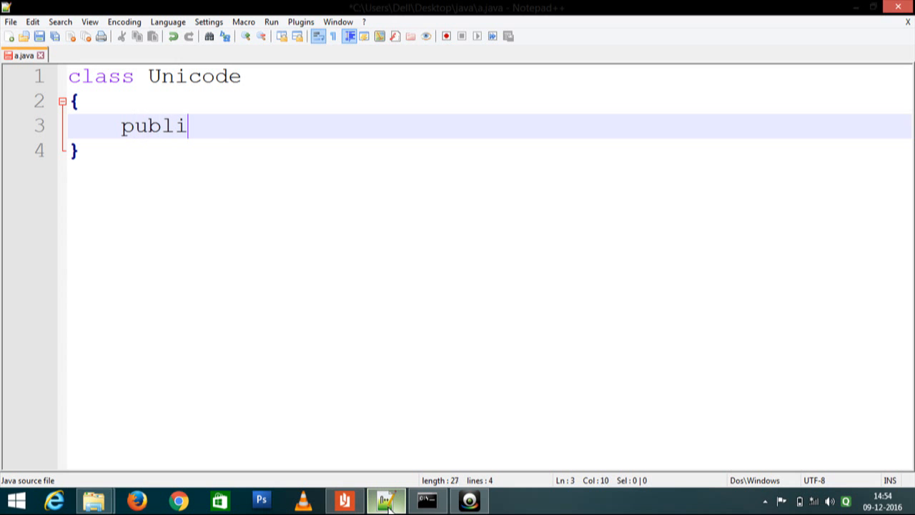
type("c sta")
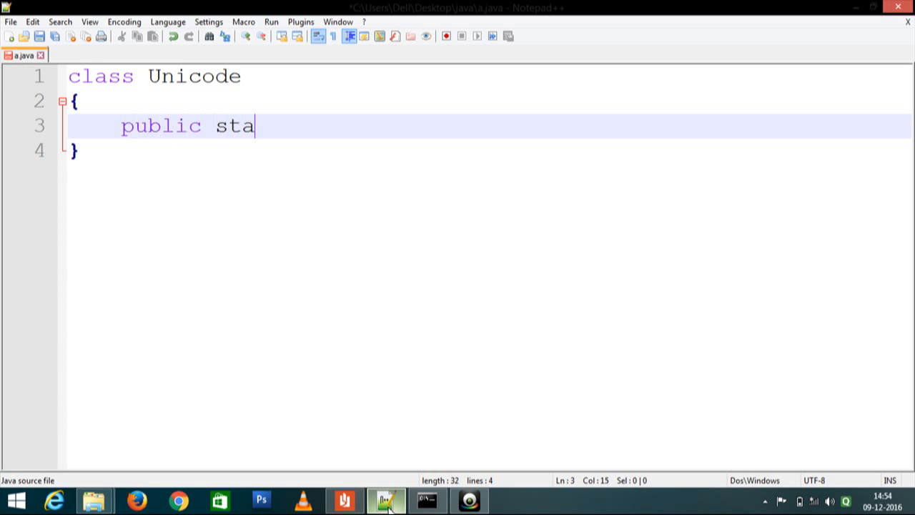
type("tic voi")
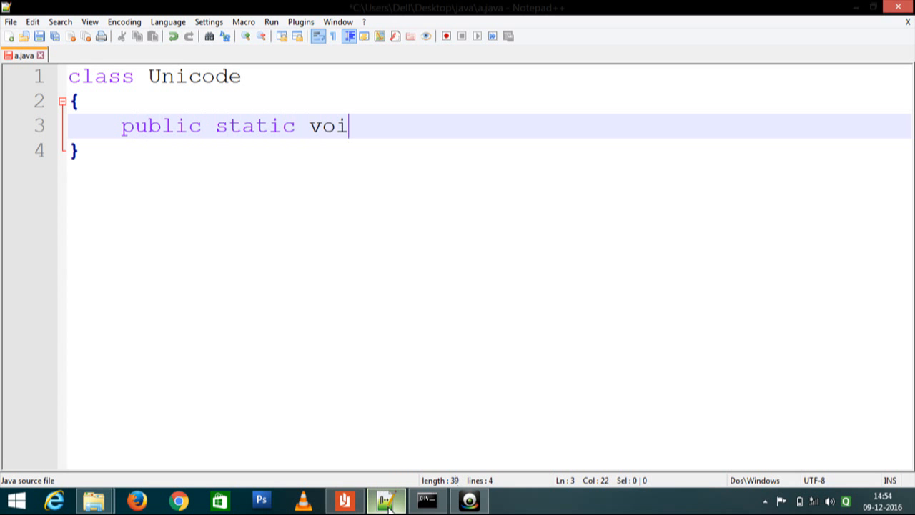
type("d main()")
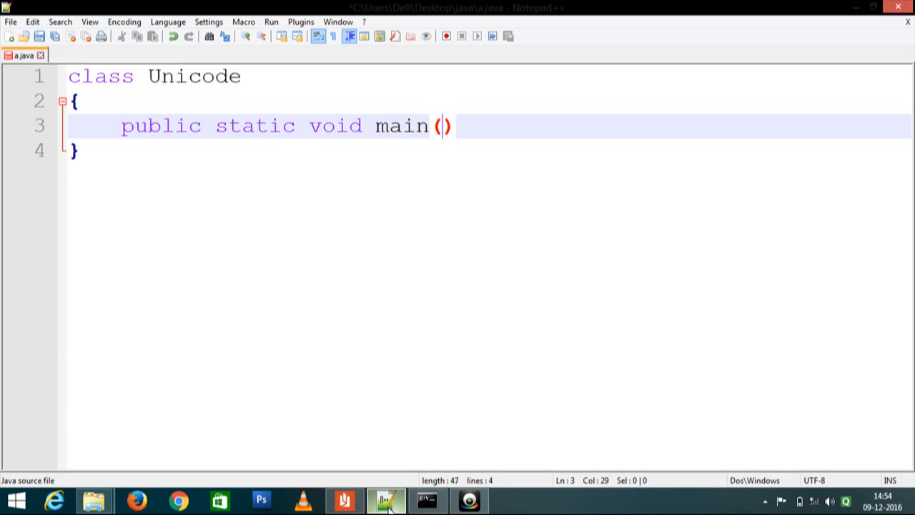
type("String[] s")
type("{")
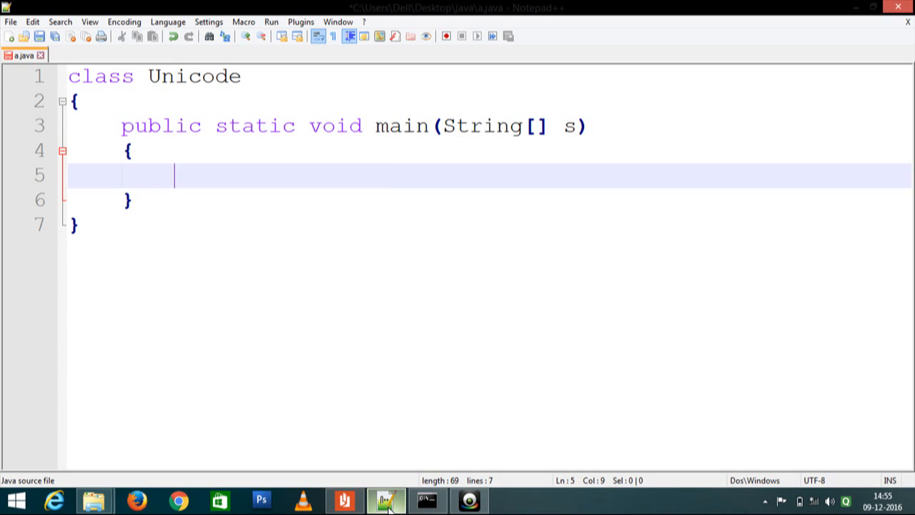
- Declare char ch='A' inside main
type("chat")
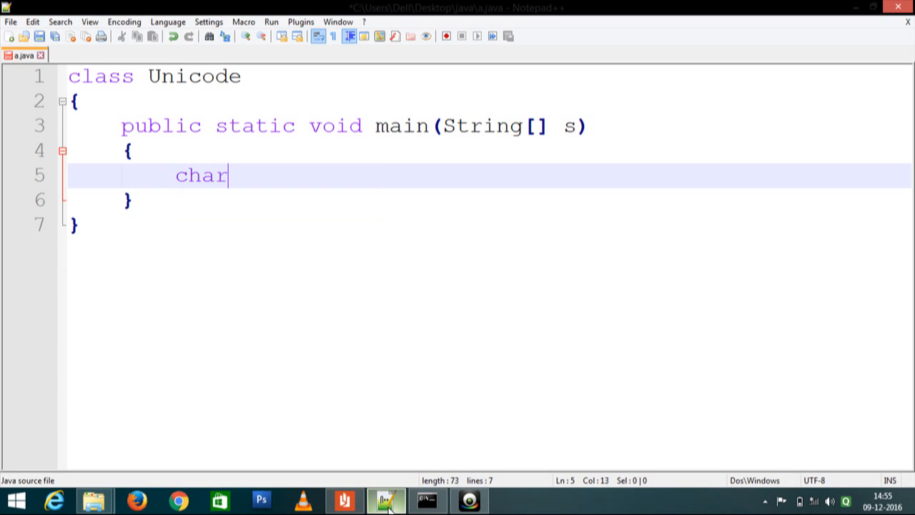
type("ch")
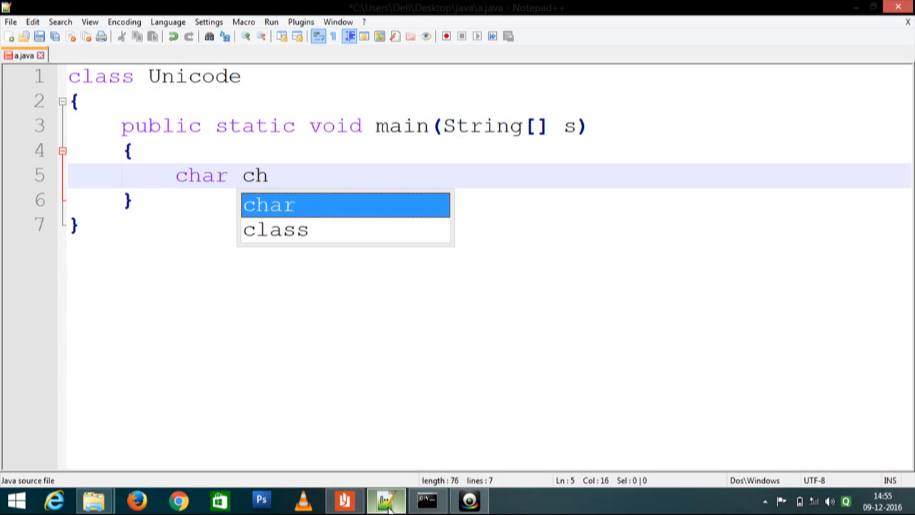
type("=")
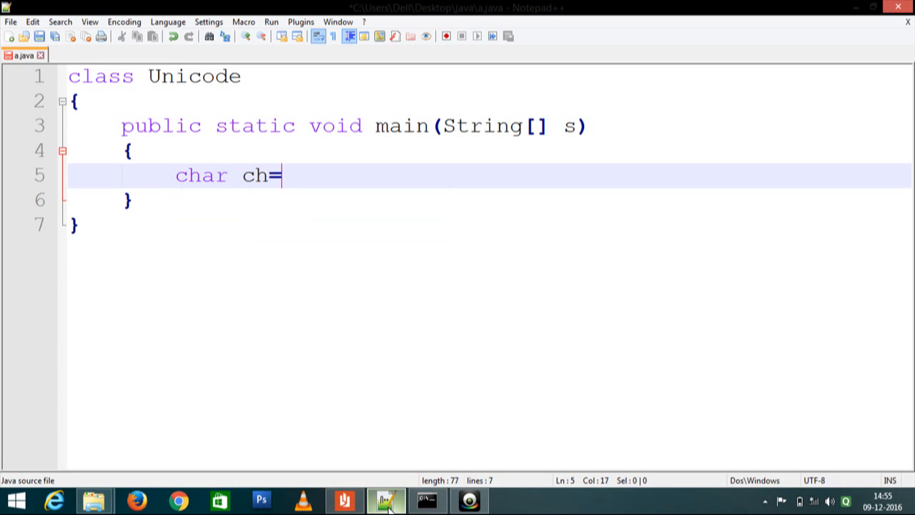
type("'A';")
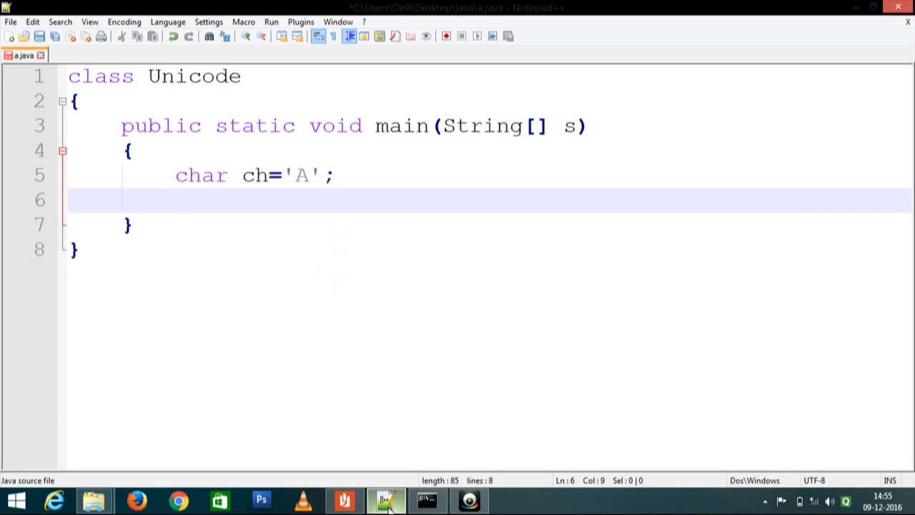
- Declare int chno=(int)ch to store the character's numeric code
type("in")
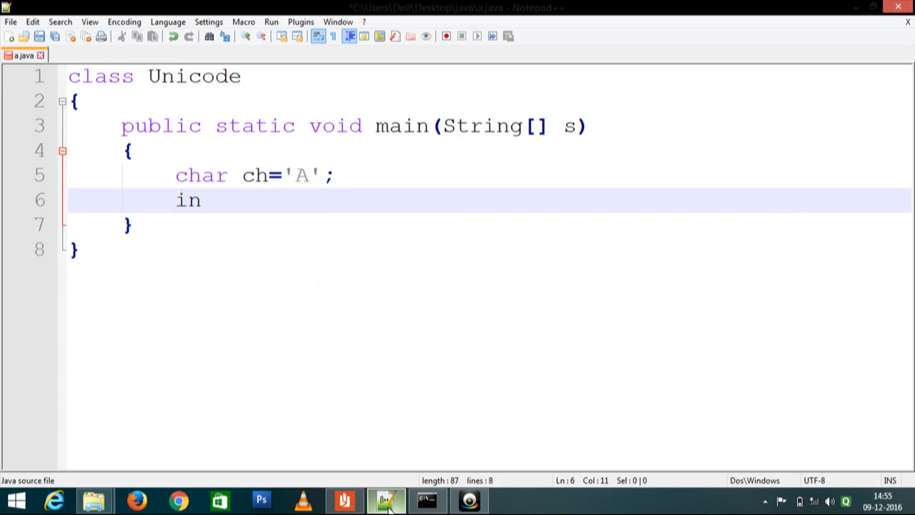
type("t")
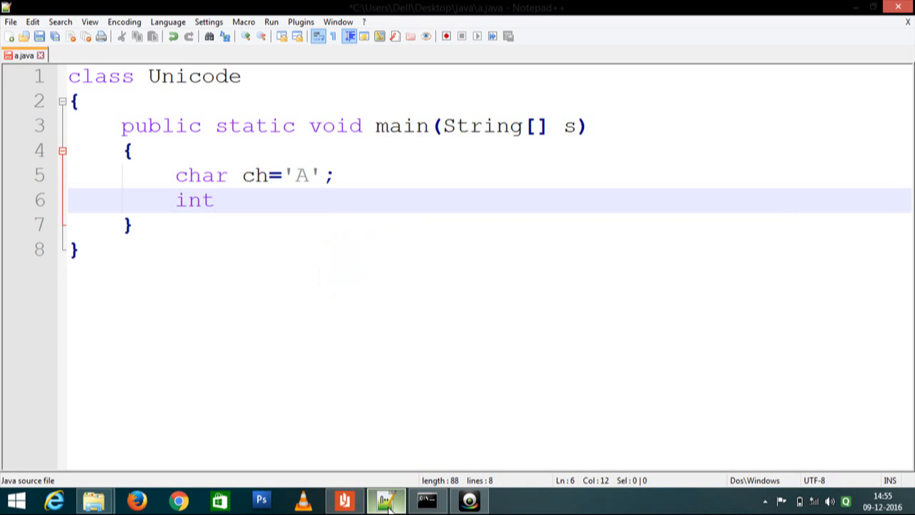
type("c")
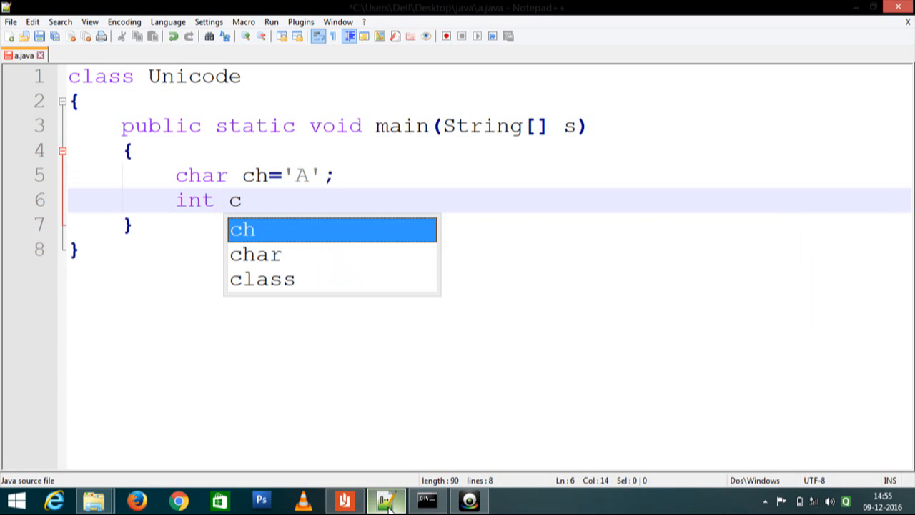
type("hn")
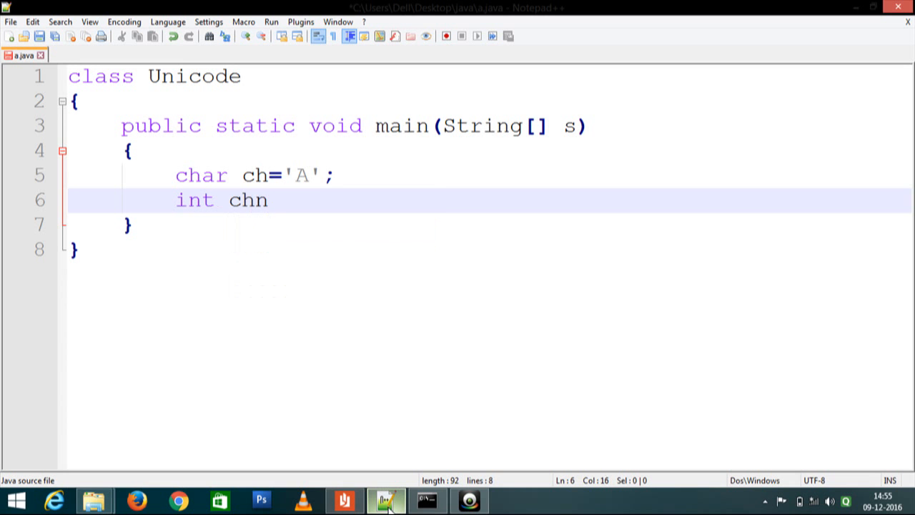
type("o")
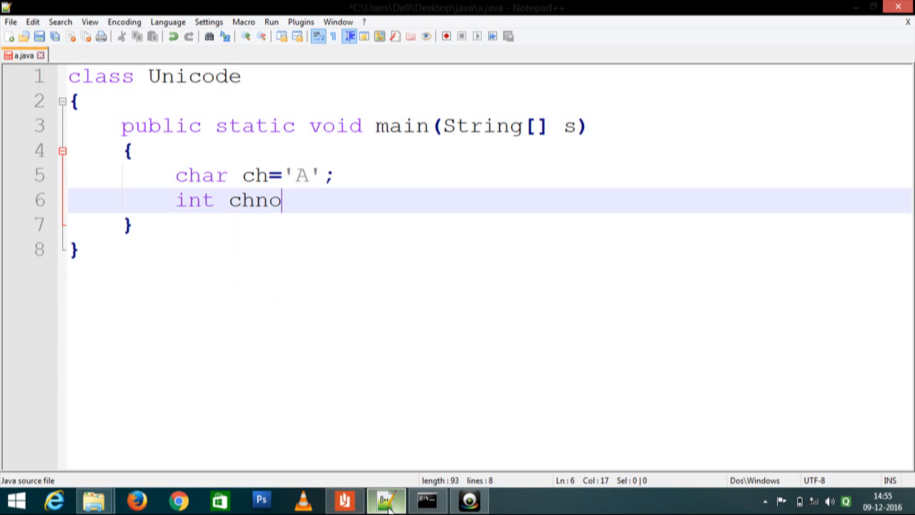
type("=()")
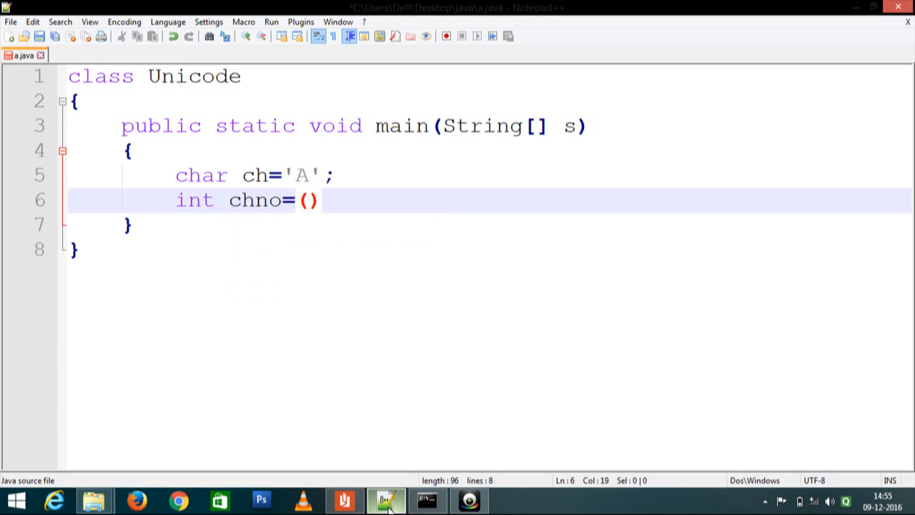
type("int")
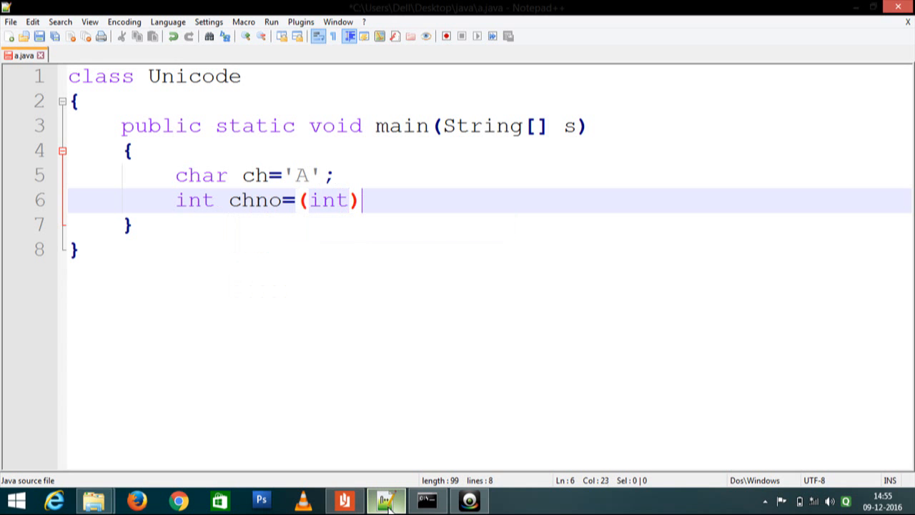
type("ch;")
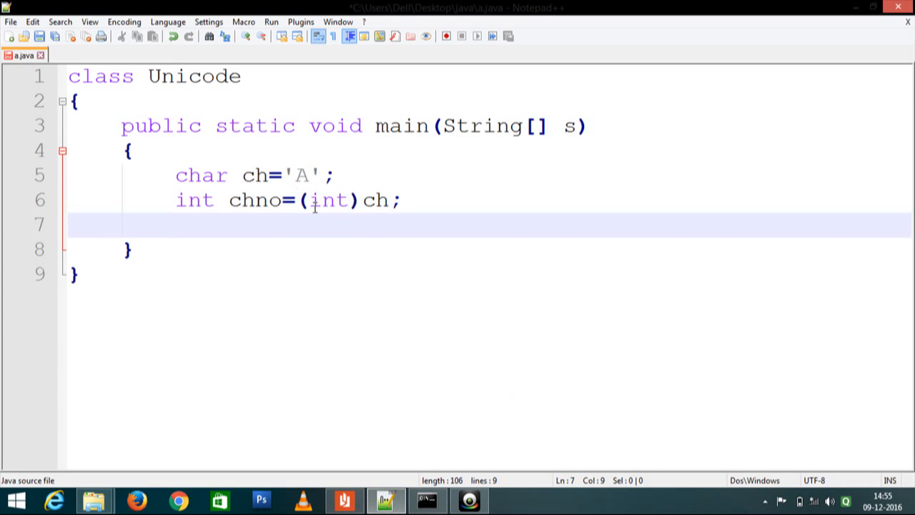
- Start a System.out.printf("") statement on line 7
double_click(328, 199)
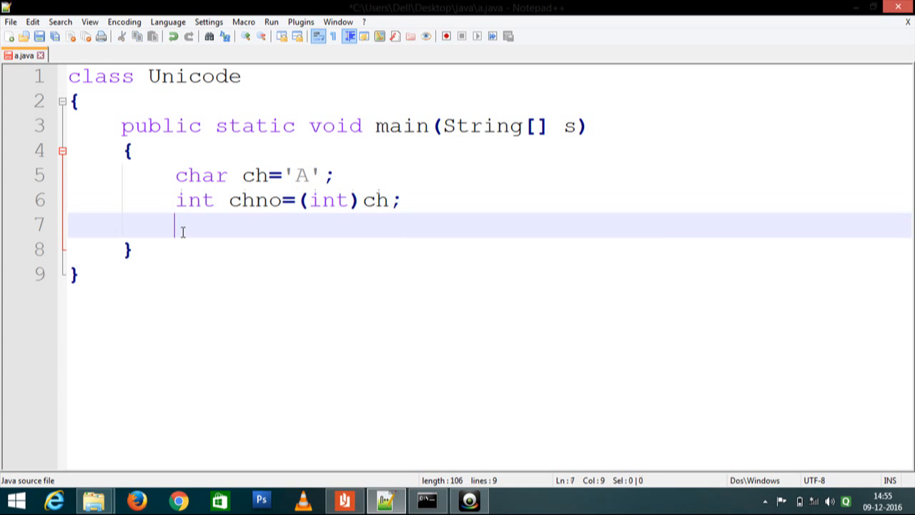
type("S")
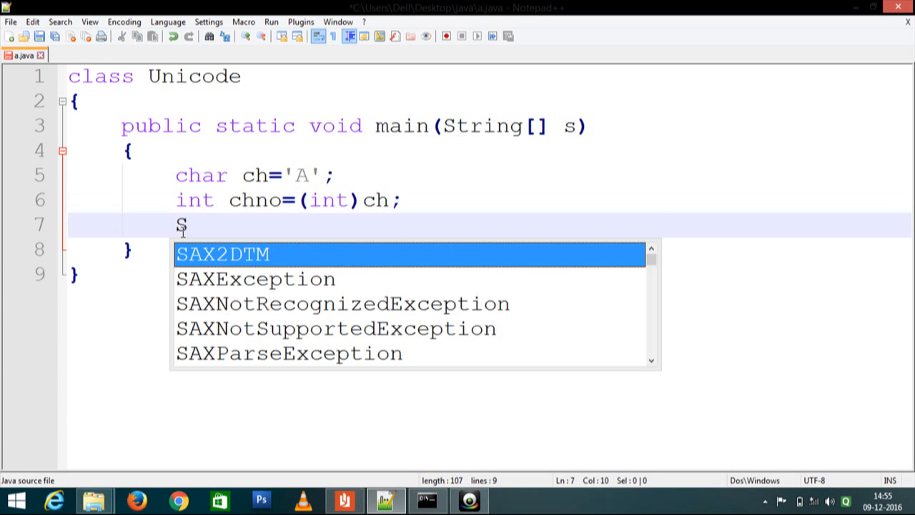
type("ystem")
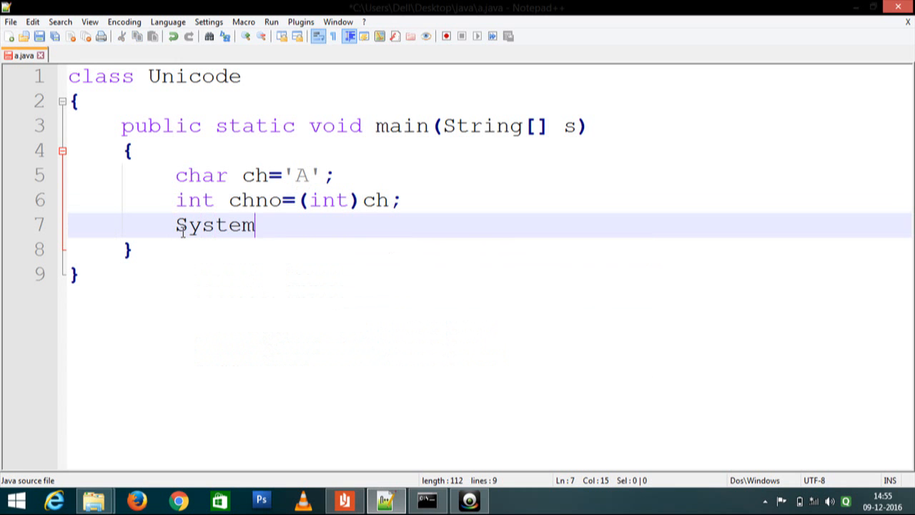
type(".out")
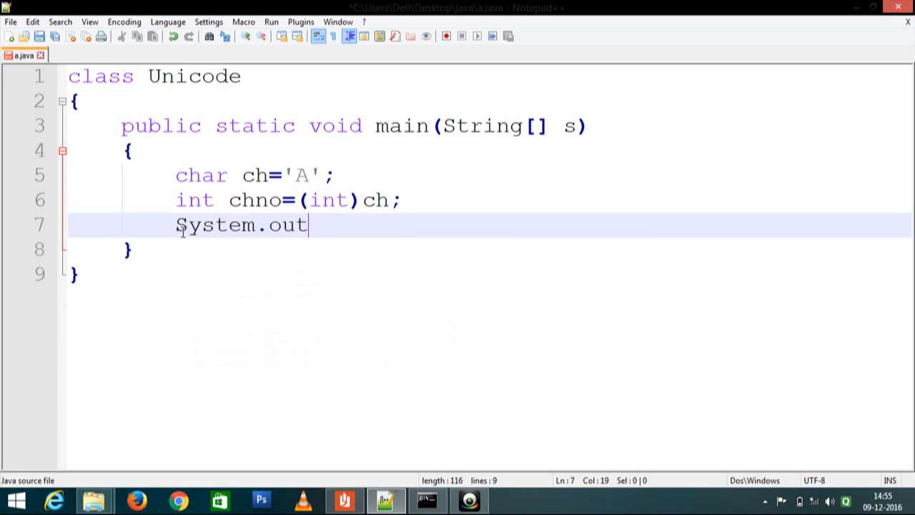
type(".prin")
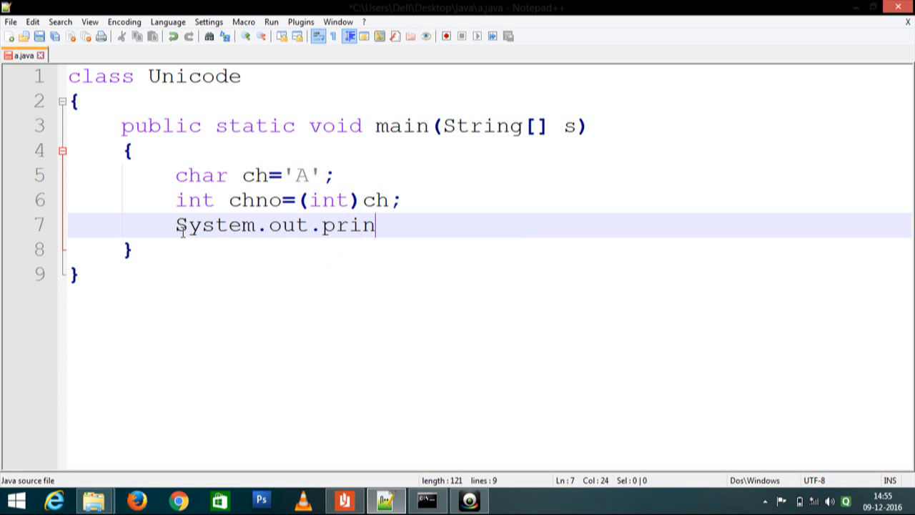
type("tf")
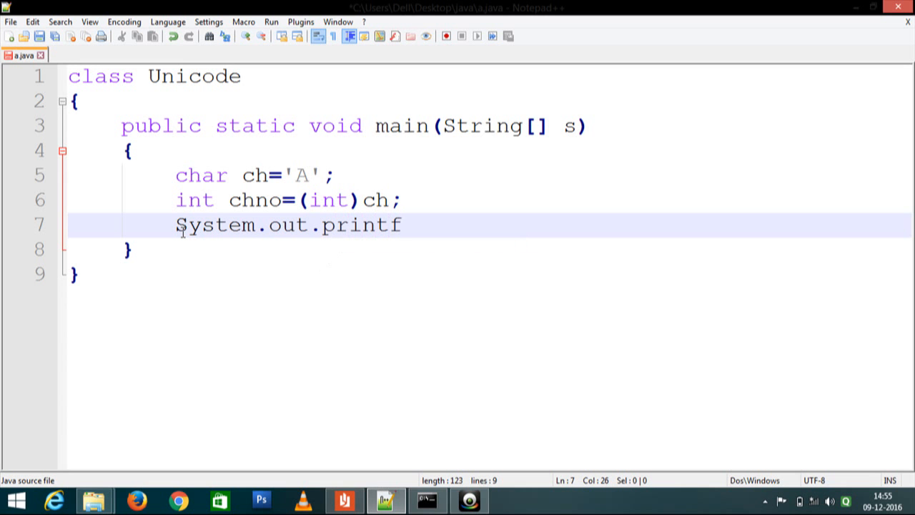
type("()")
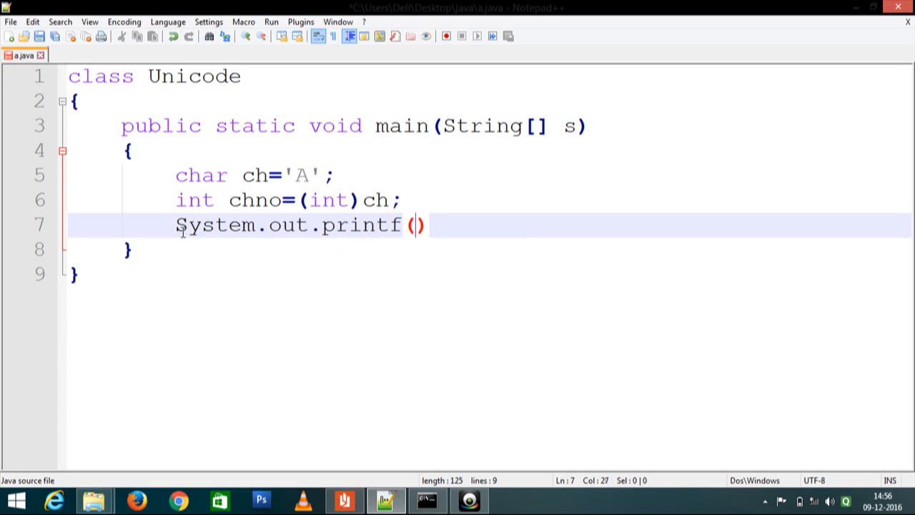
type("\"\"")
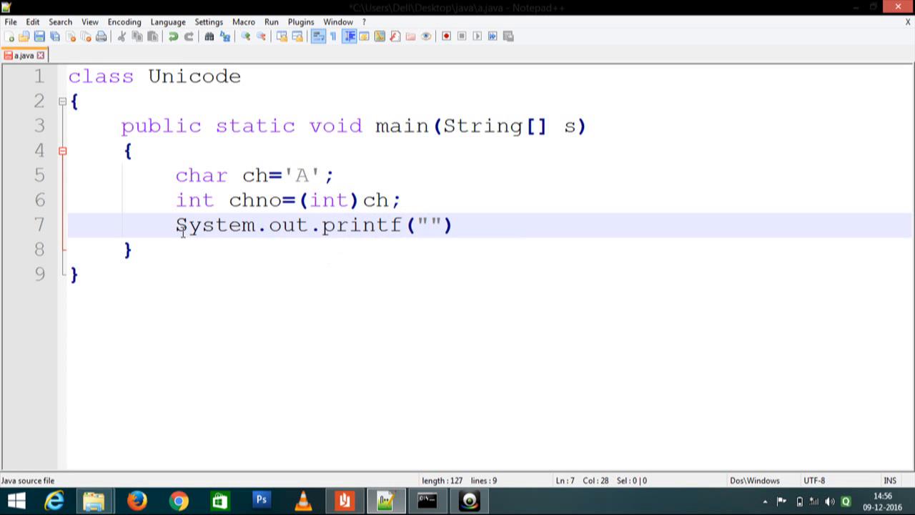
- Fill the format string with "ch%c chno%d chHex:%x"
type("ch")
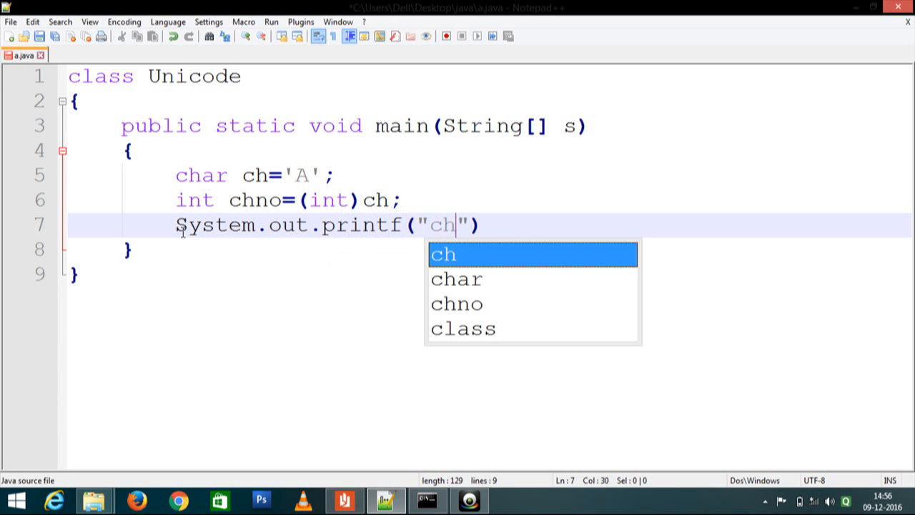
type("%c chno%")
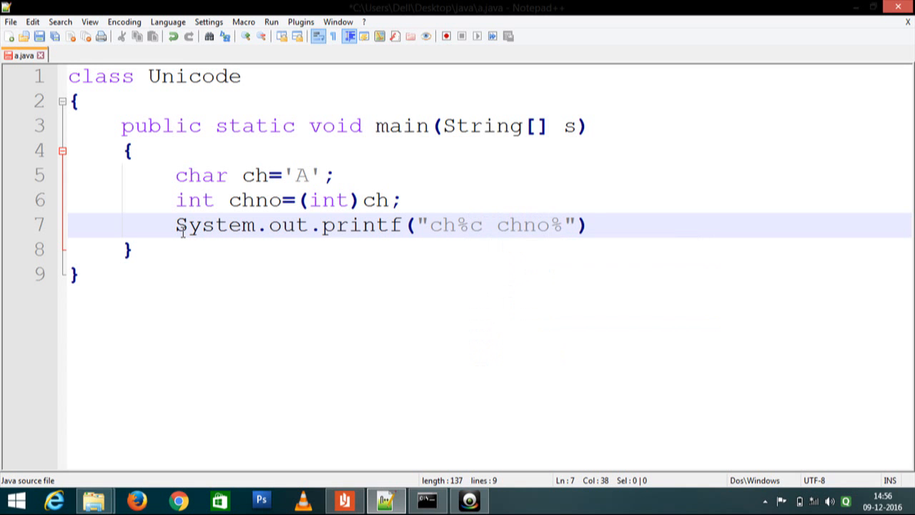
type("d")
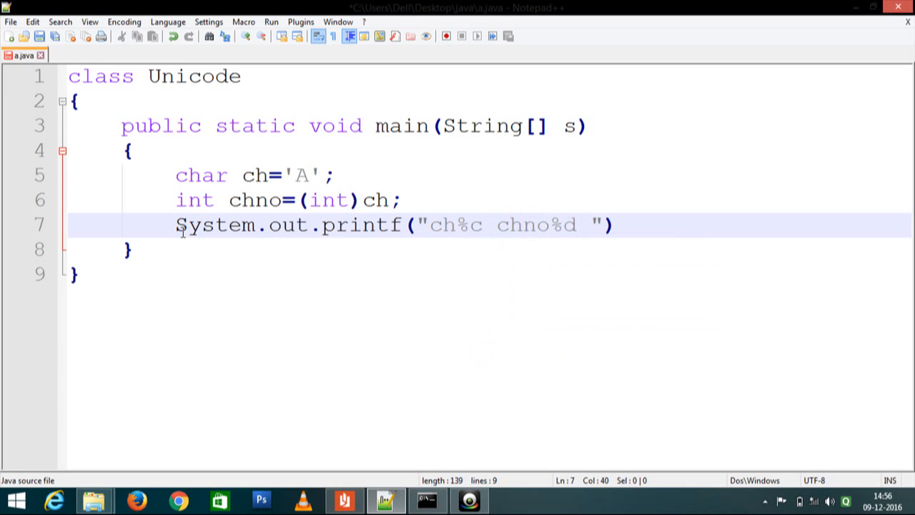
type("ch")
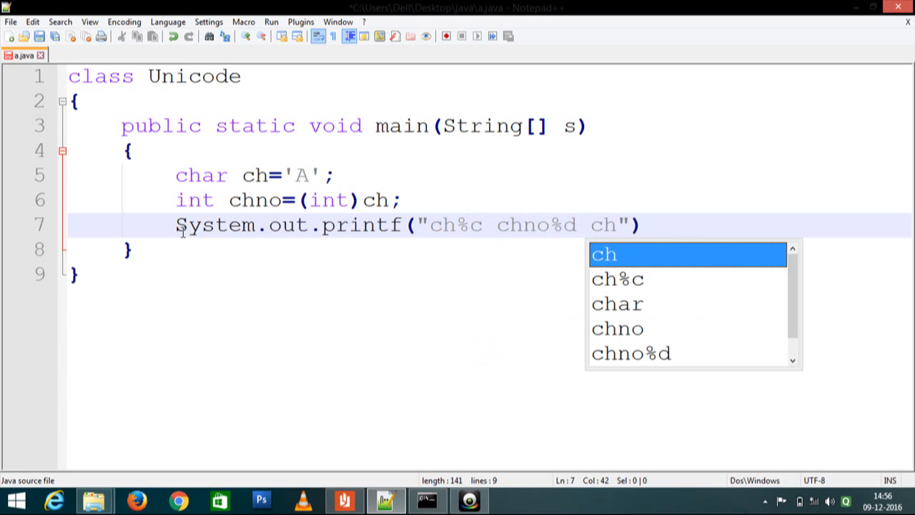
type("H")
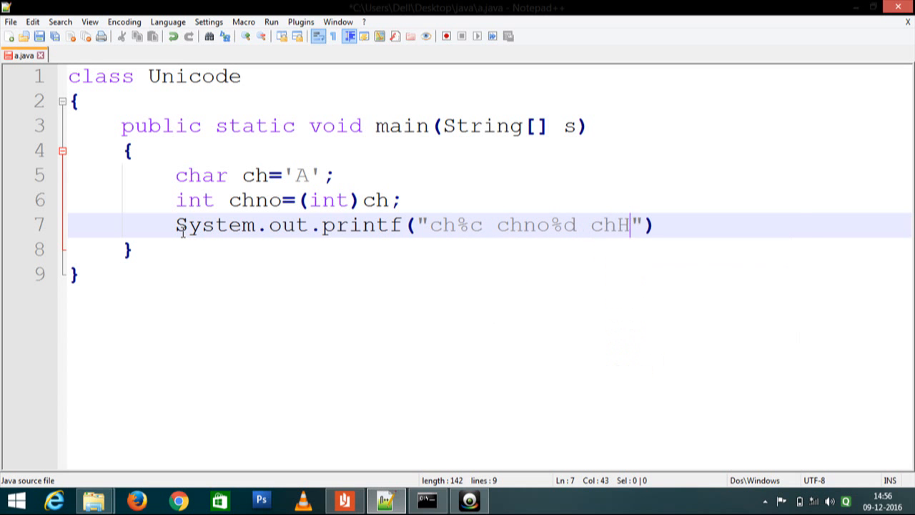
type("ex")
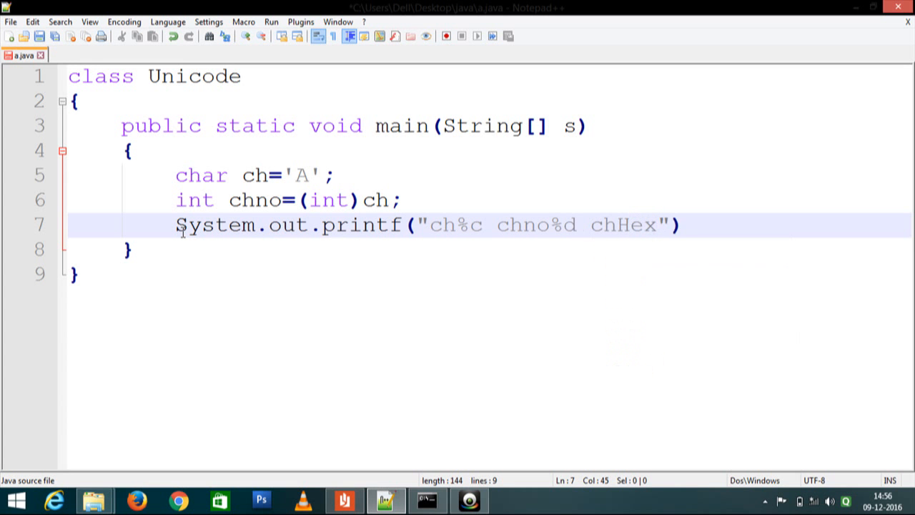
type(":")
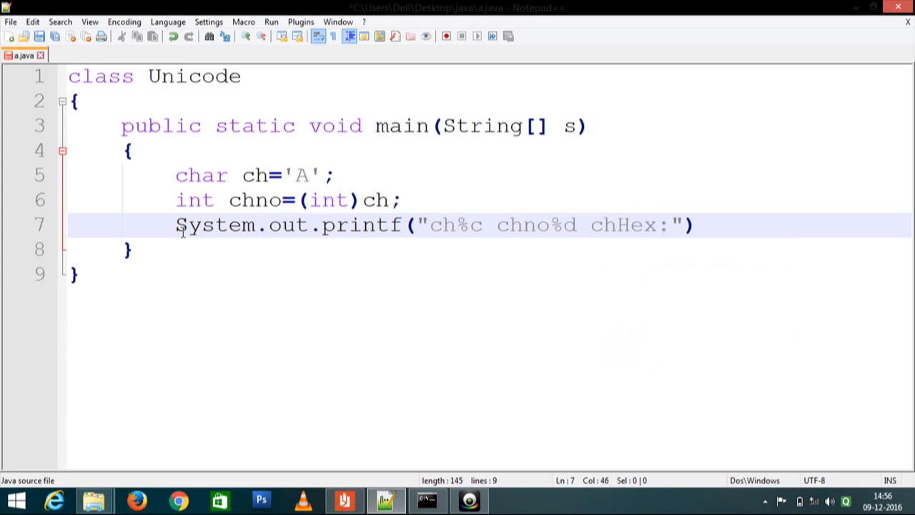
type("%")
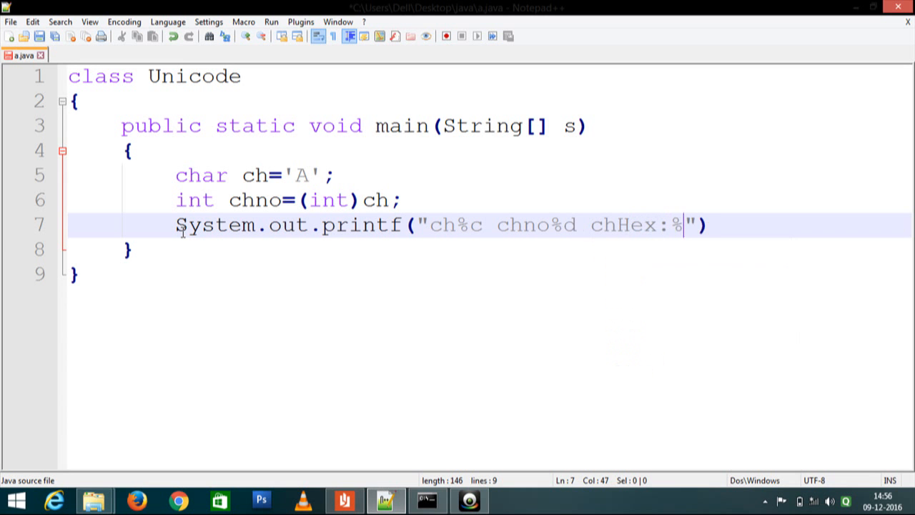
type("x")
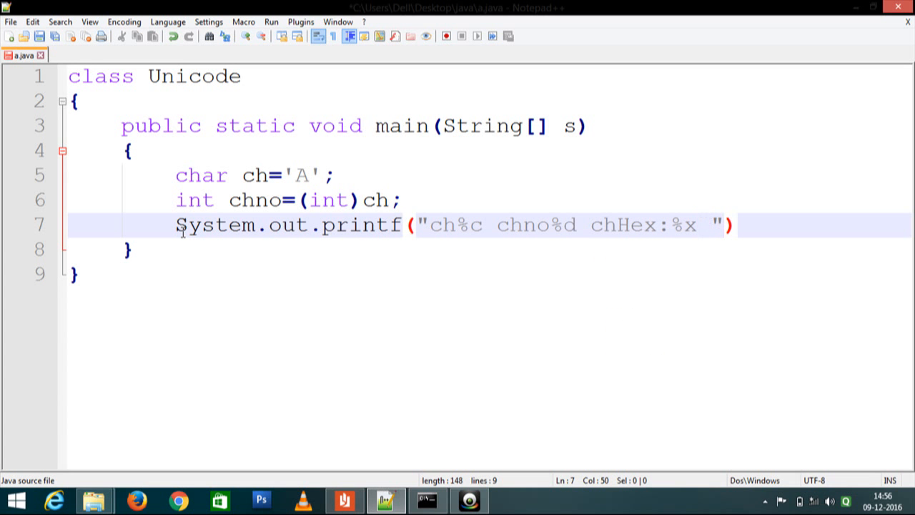
- Pass ch, chno and chno as printf arguments and end with a semicolon
type(",ch")
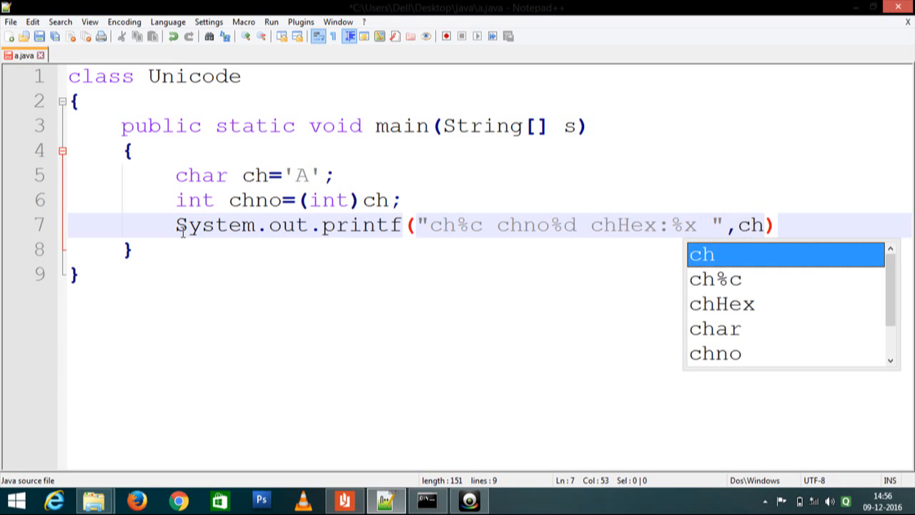
type(",chno")
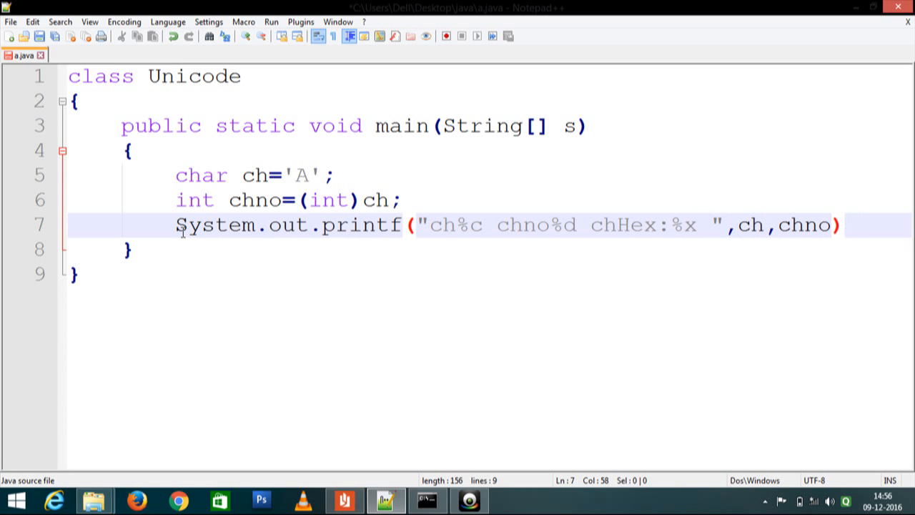
type(",chno")
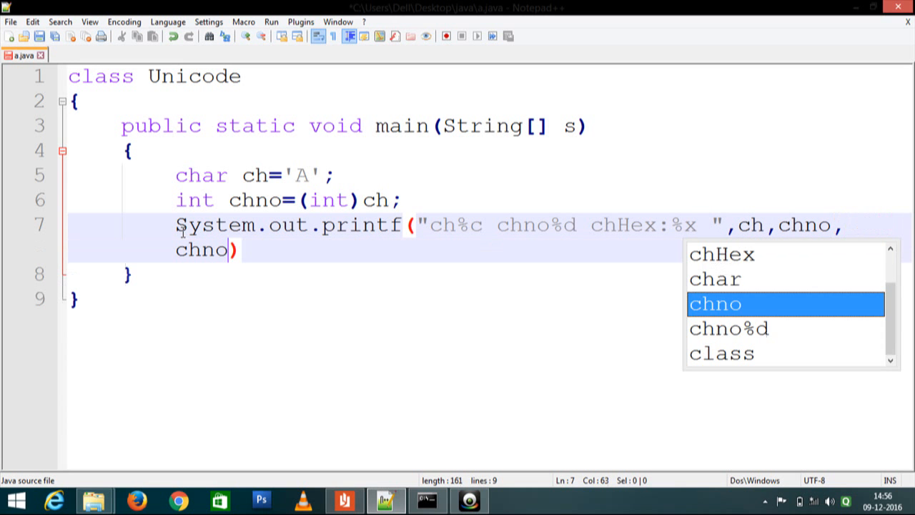
type(";")
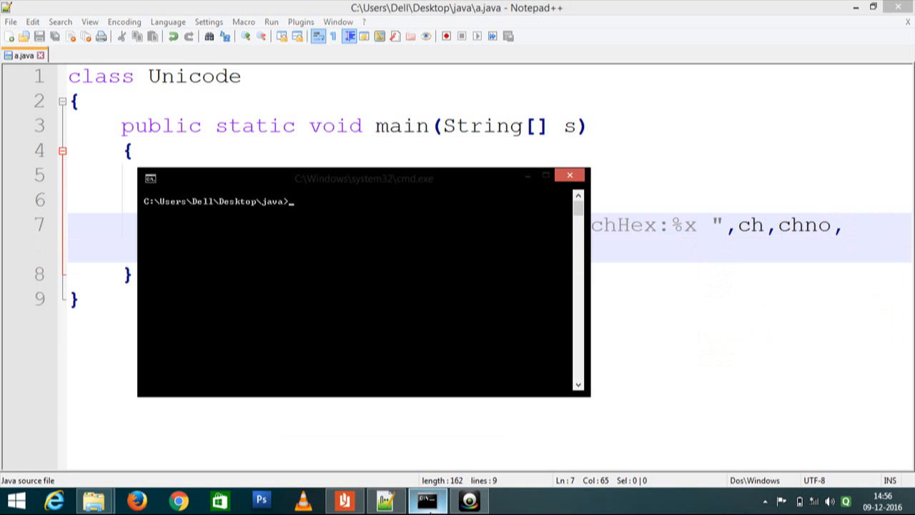
- Compile a.java with javac, then run java Unicode
type("javac")
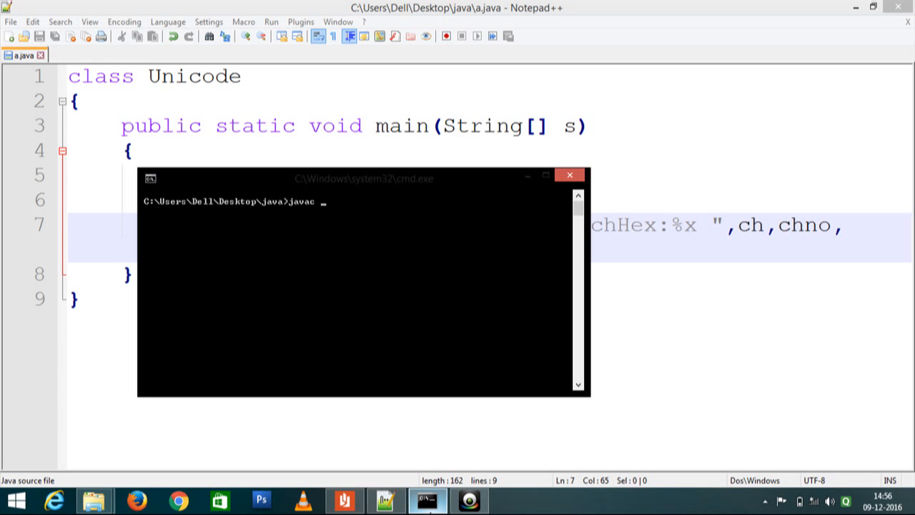
type("a.")
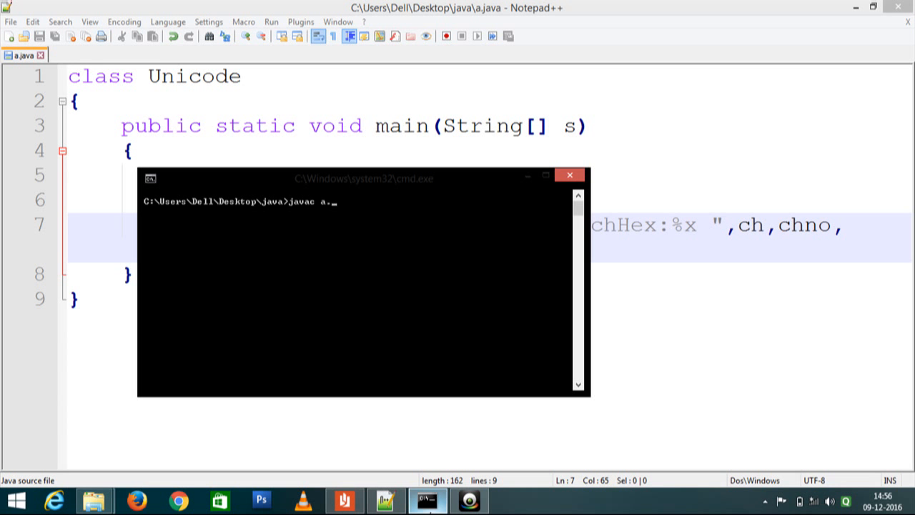
type("java")
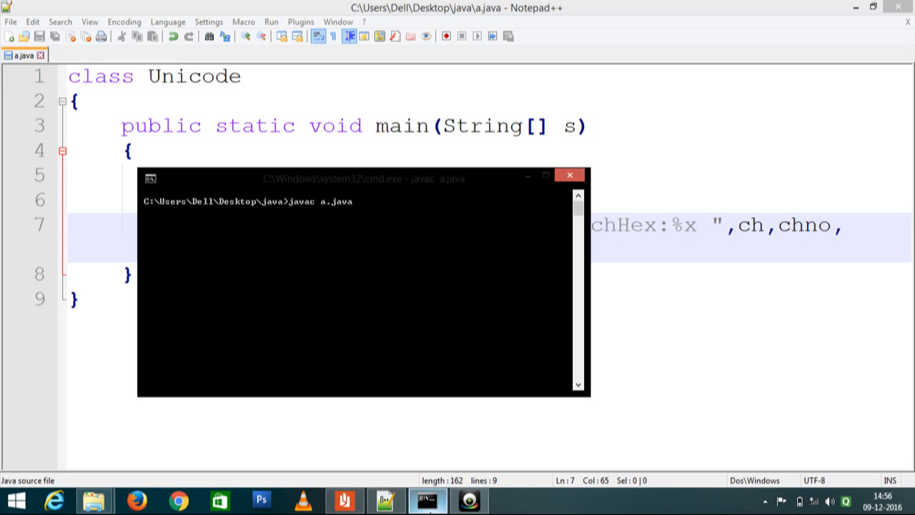
type("java>j")
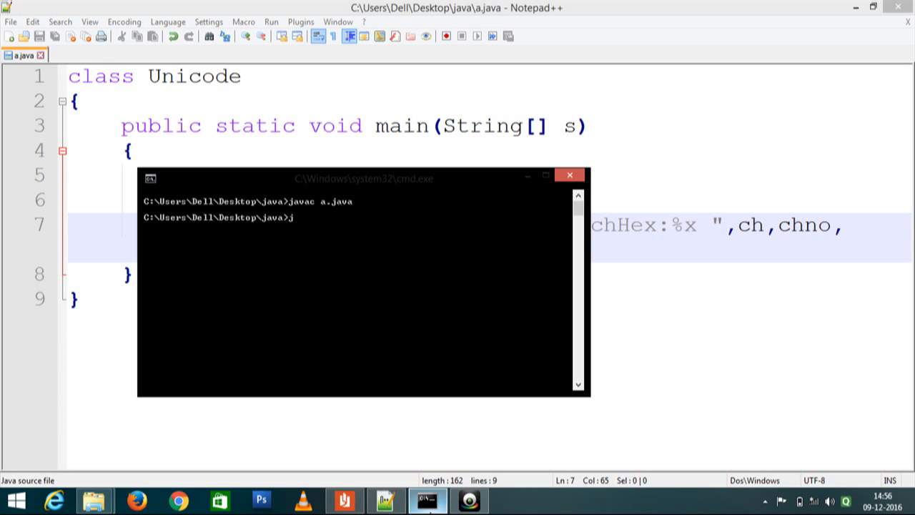
type("ava")
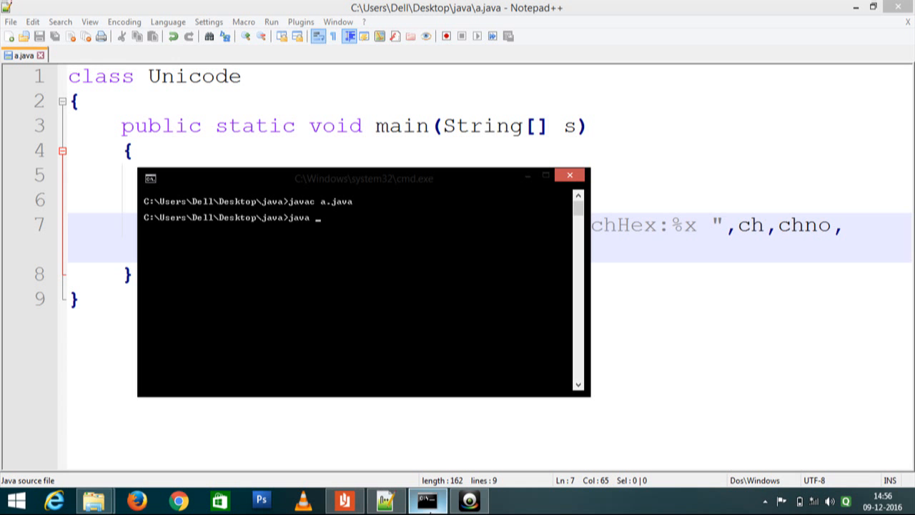
type("Unicode")
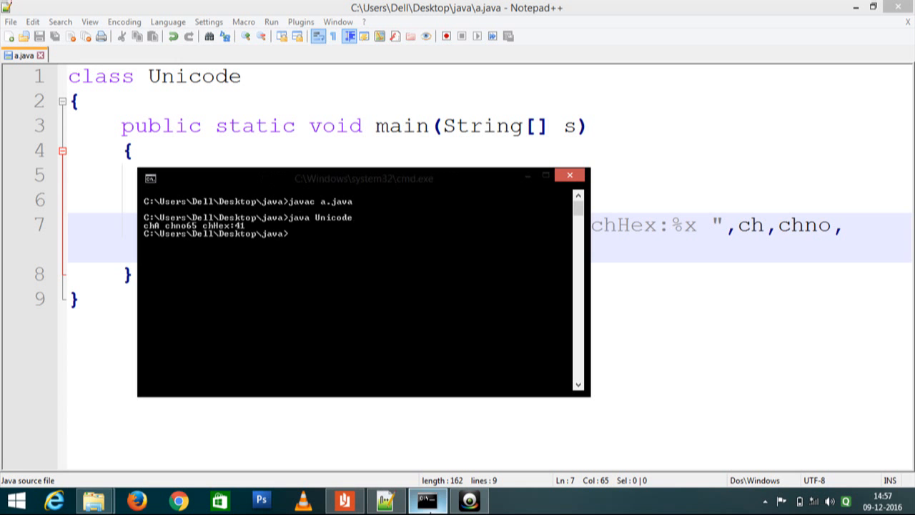
mouse_move(160, 230)
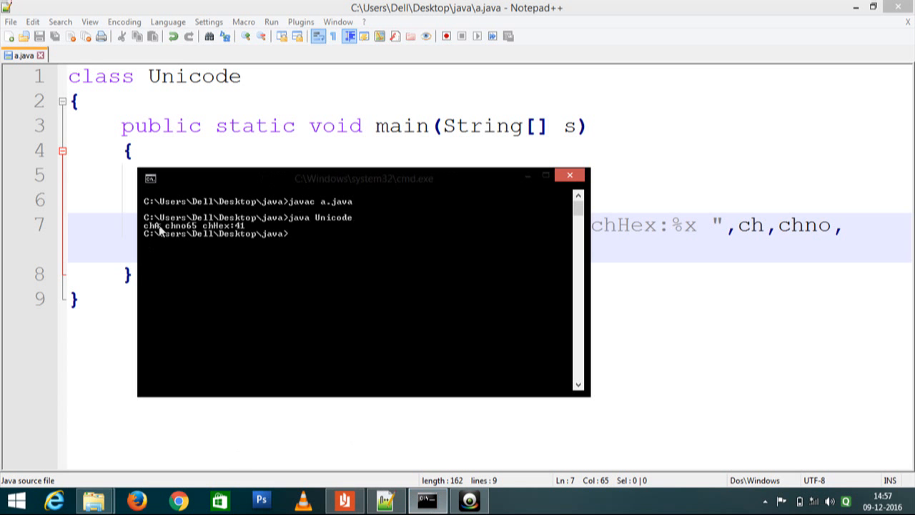
mouse_move(158, 230)
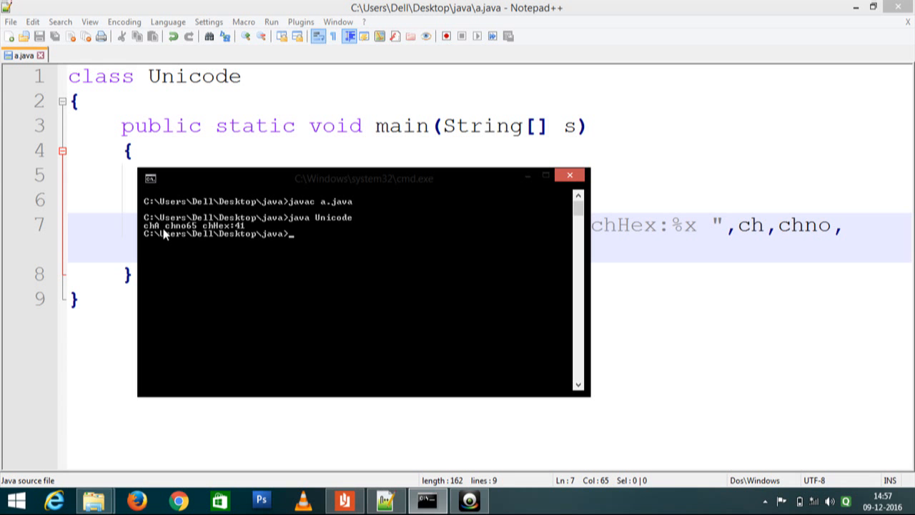
mouse_move(177, 235)
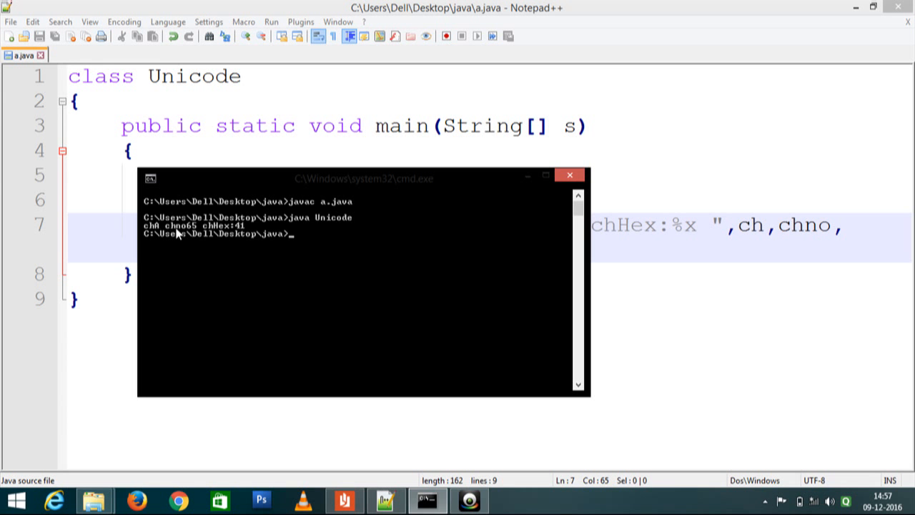
mouse_move(220, 231)
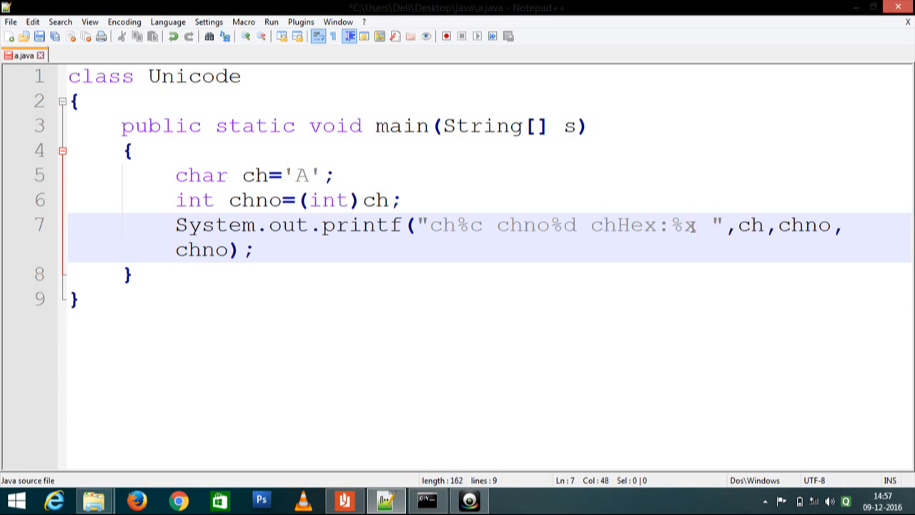
- Change the printf hex specifier from %x to %4x
type("4x")
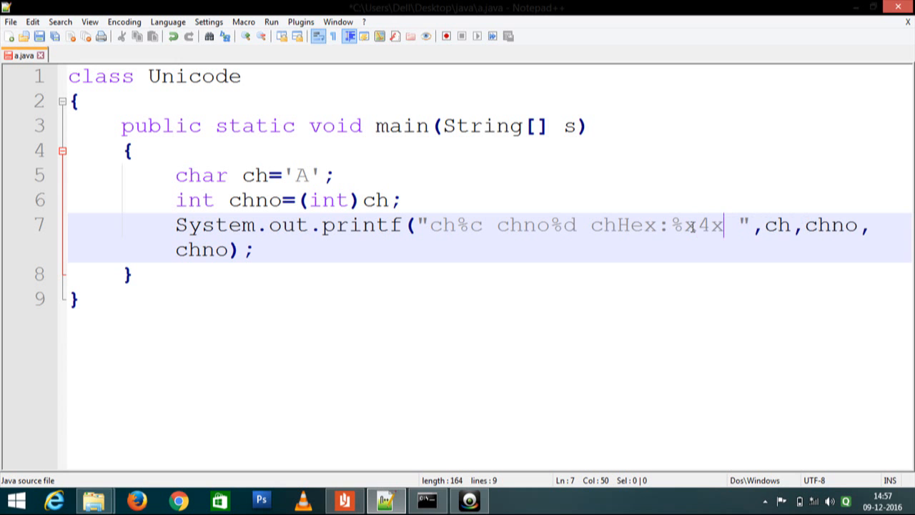
key("BackSpace")
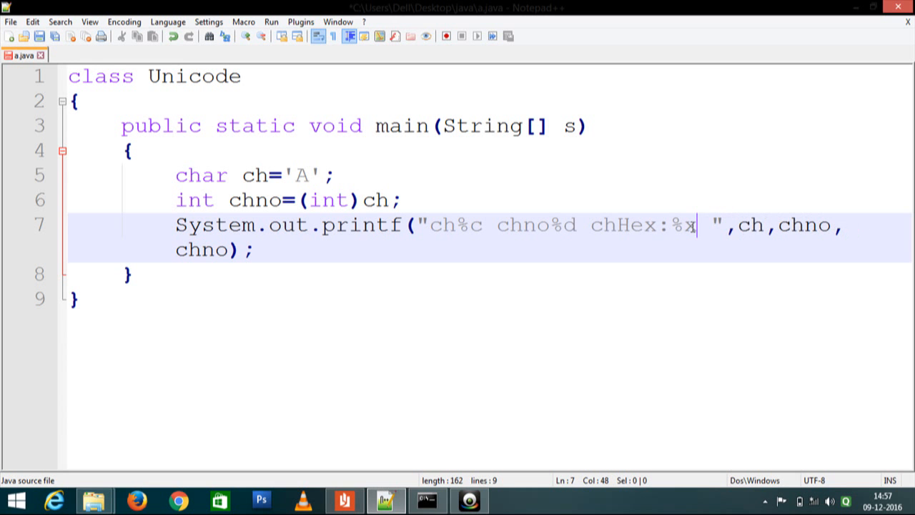
key("BackSpace")
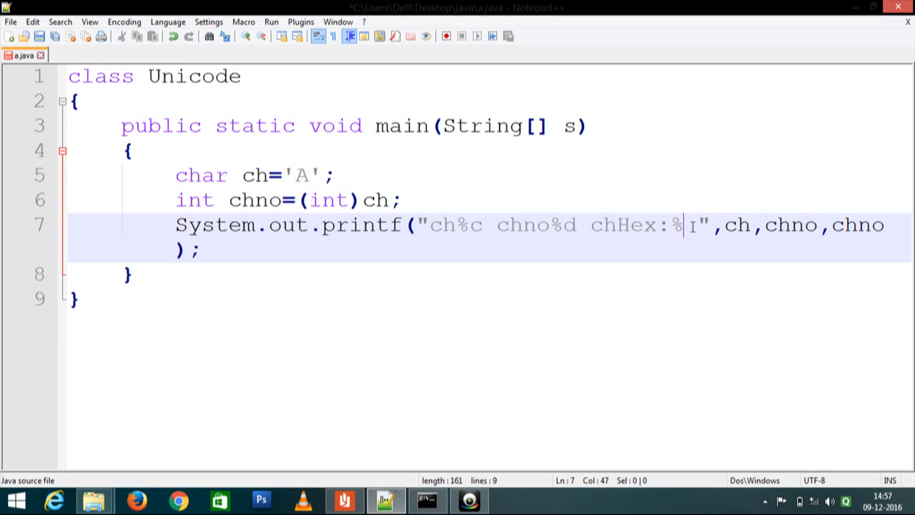
type("4")
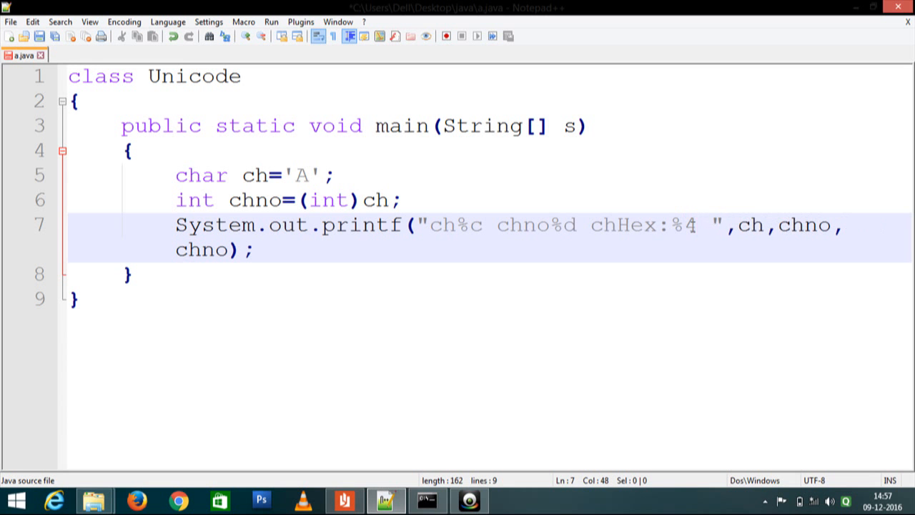
type("x")
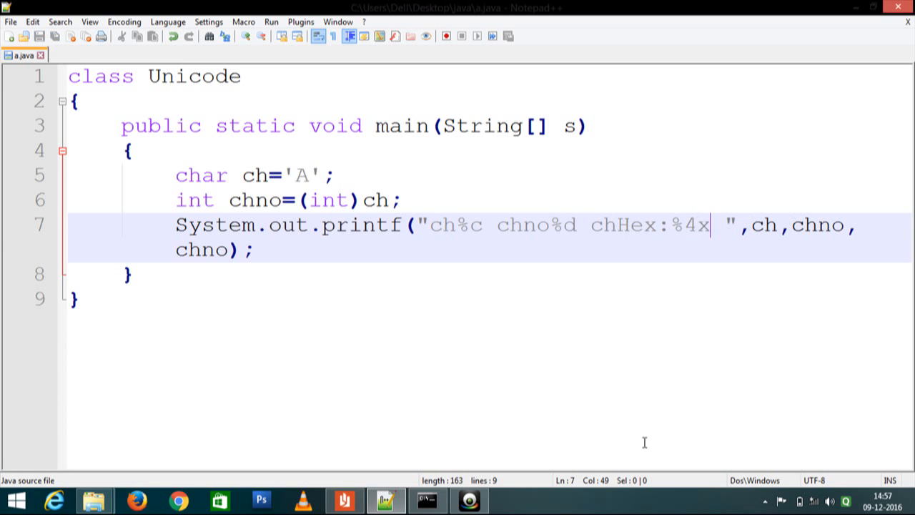
- Recompile a.java and rerun java Unicode in the command window
left_click(427, 500)
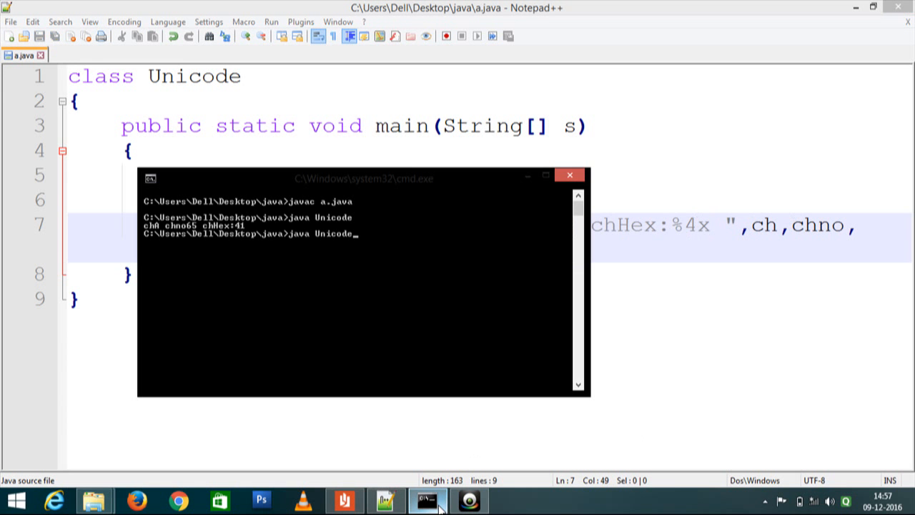
type("javac a.java")
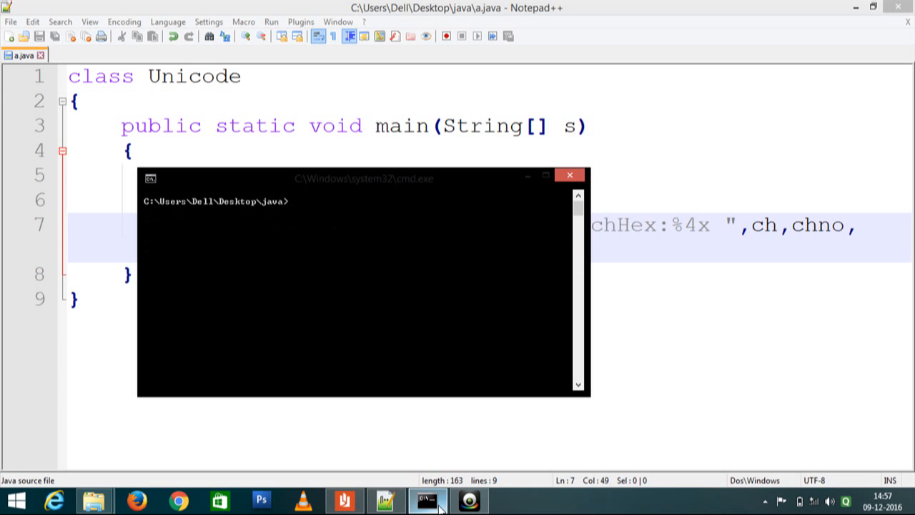
type("java Unicode")
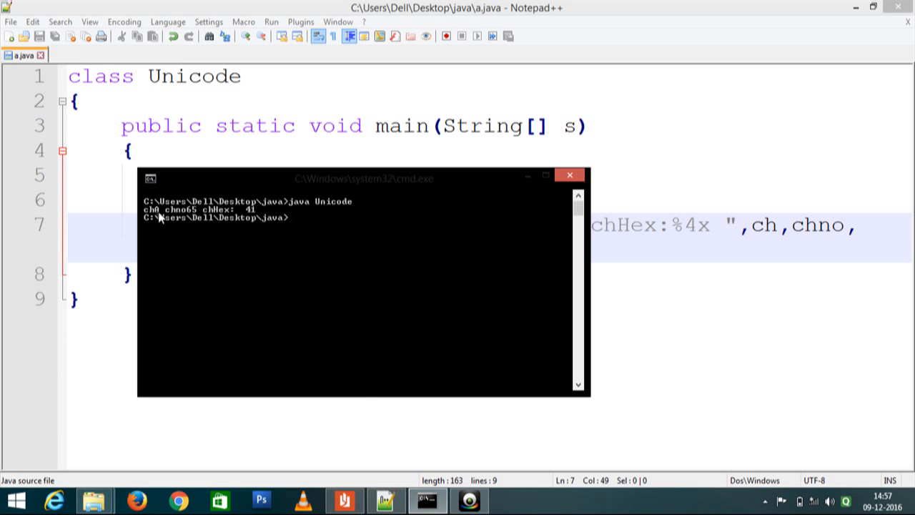
mouse_move(236, 221)
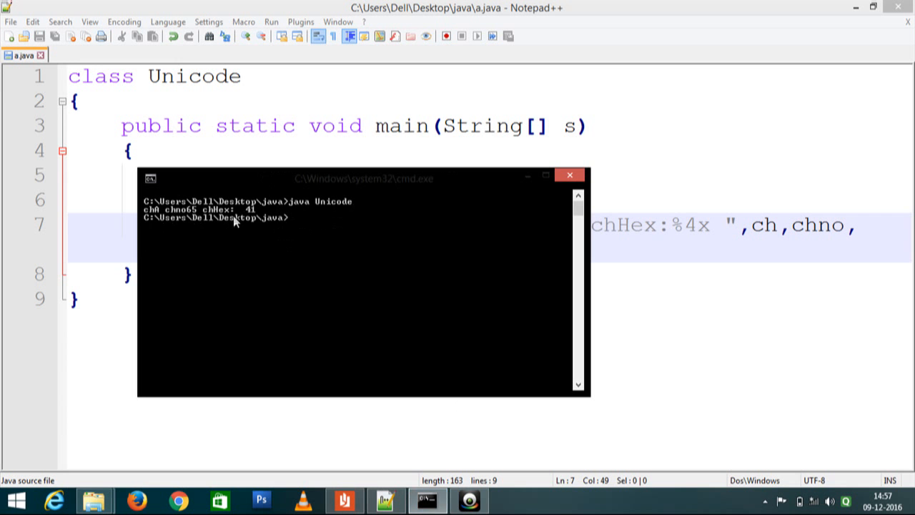
mouse_move(259, 209)
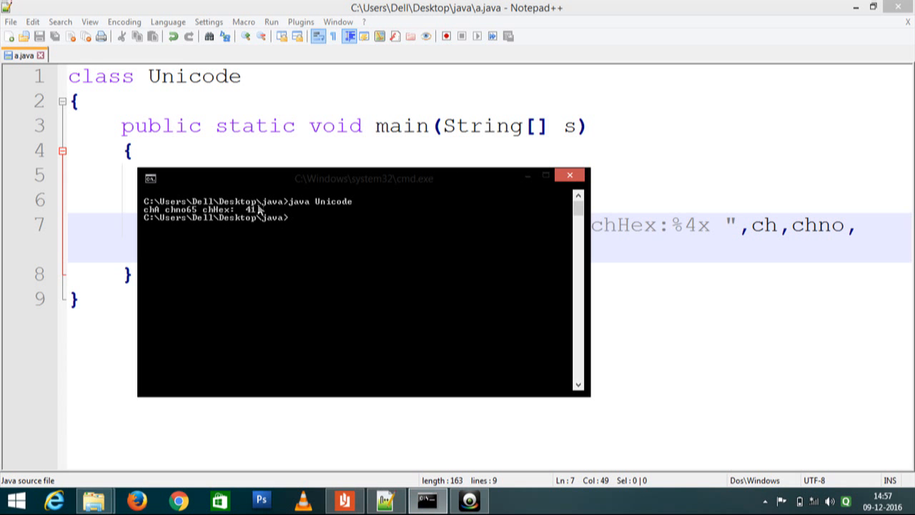
mouse_move(245, 216)
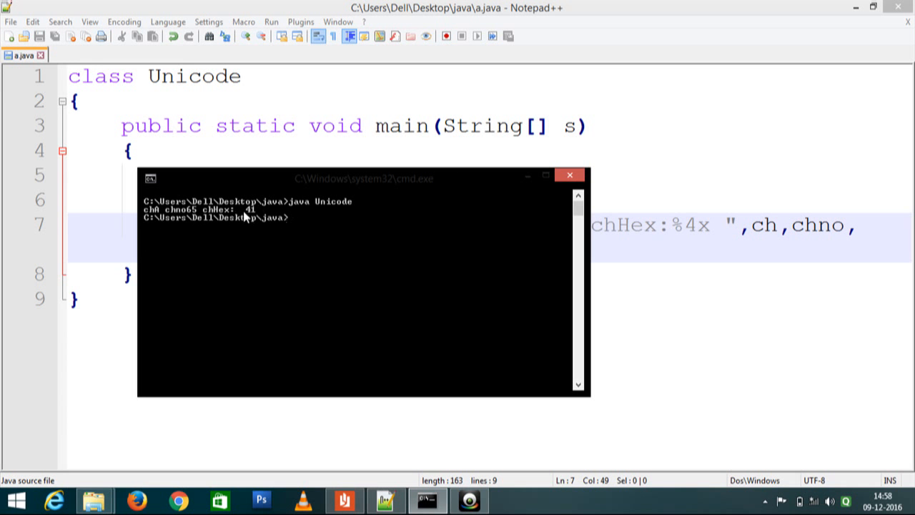